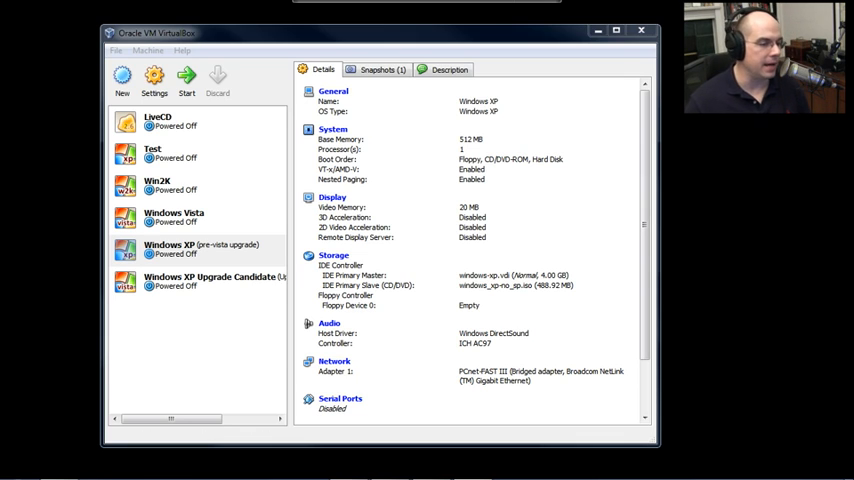
Start the Windows XP (pre-vista upgrade) VM so it boots from the install CD
left_click(184, 248)
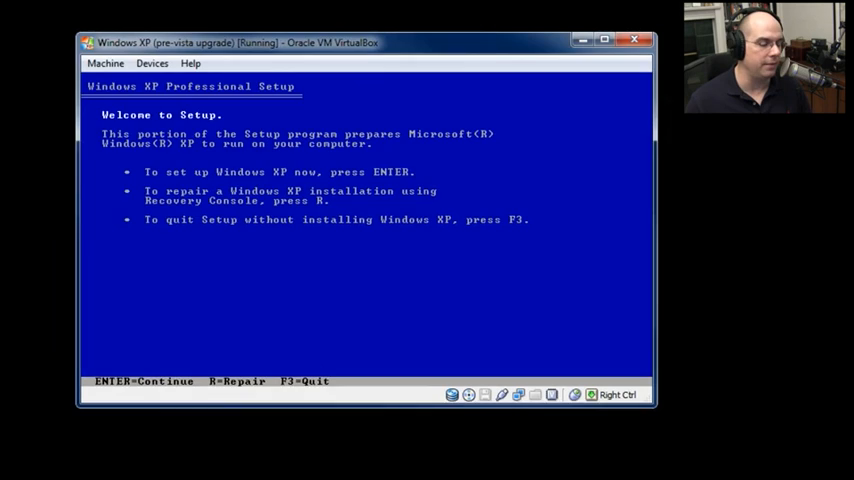
Enter the Recovery Console and log onto installation 1 with the Administrator password
key("enter")
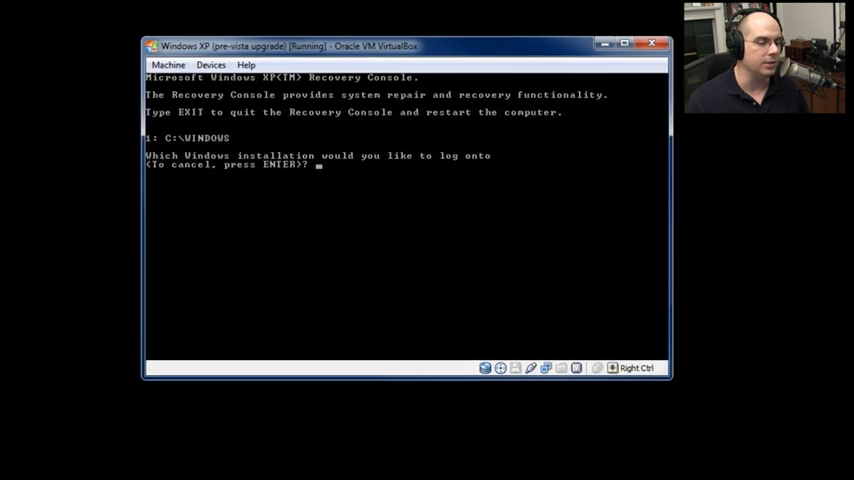
left_click_drag(400, 46, 410, 48)
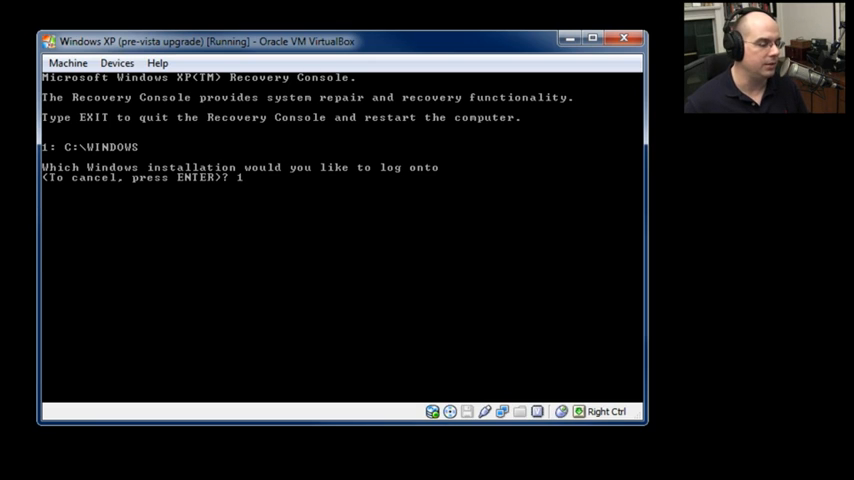
key("enter")
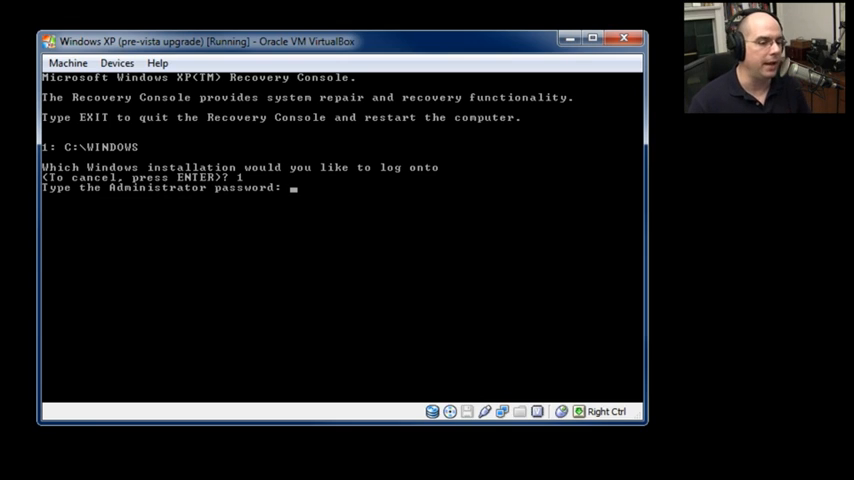
type("password")
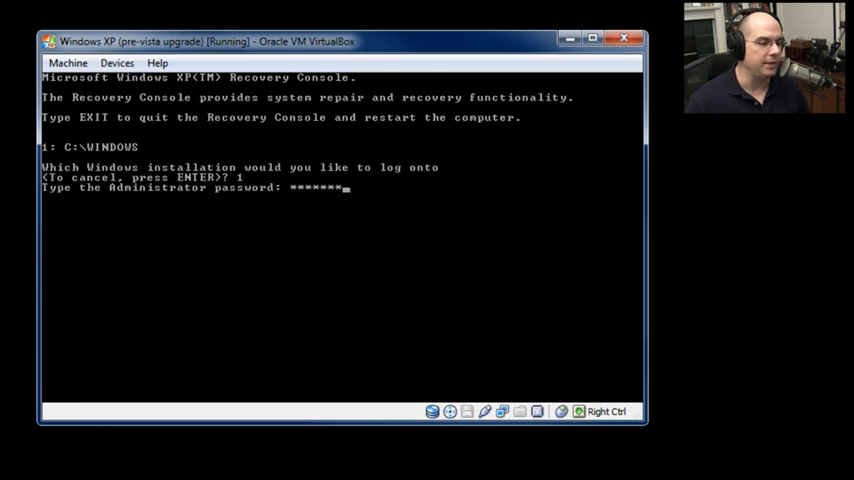
key("enter")
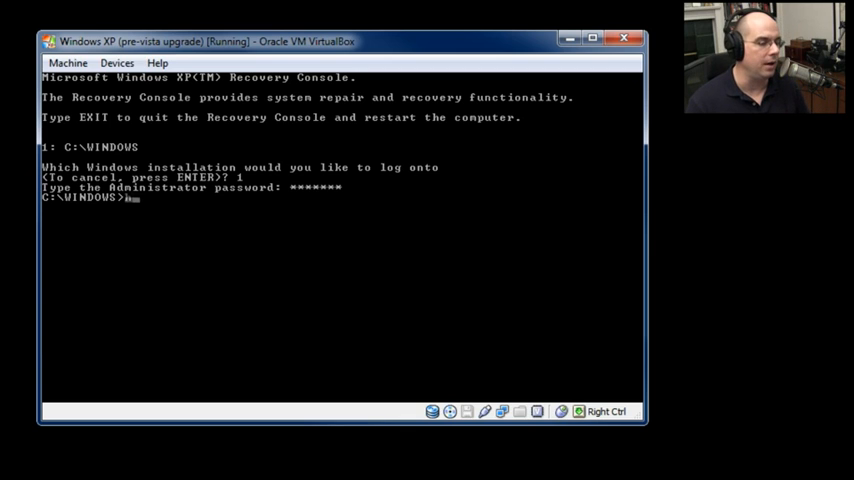
List the Recovery Console commands with help, then show help for FIXBOOT
type("help")
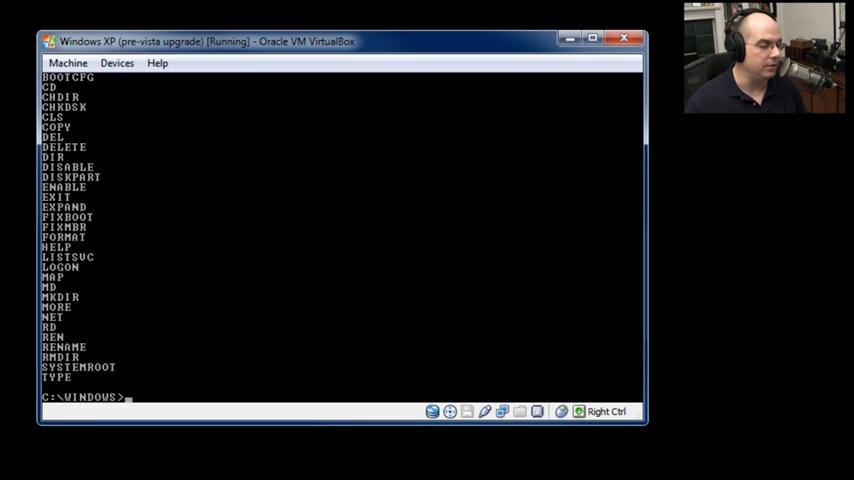
type("fixboot")
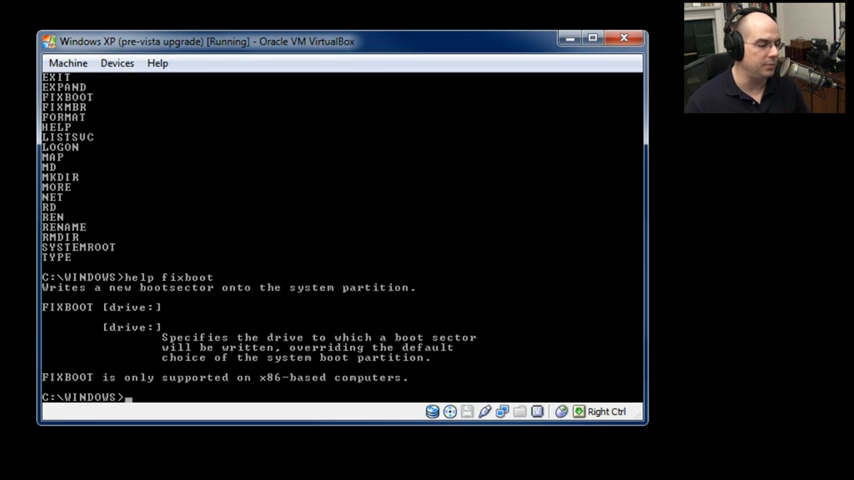
Write a new boot sector to partition C: with fixboot c:, confirming with y
type("fixboot c:")
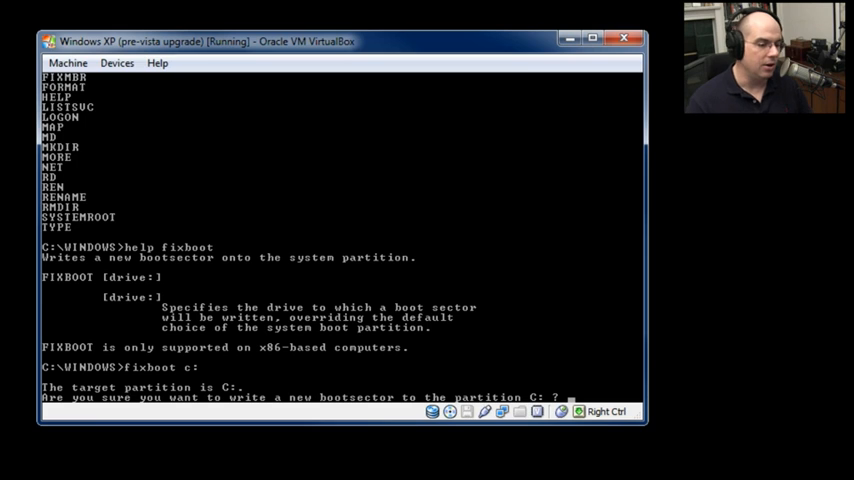
type("y")
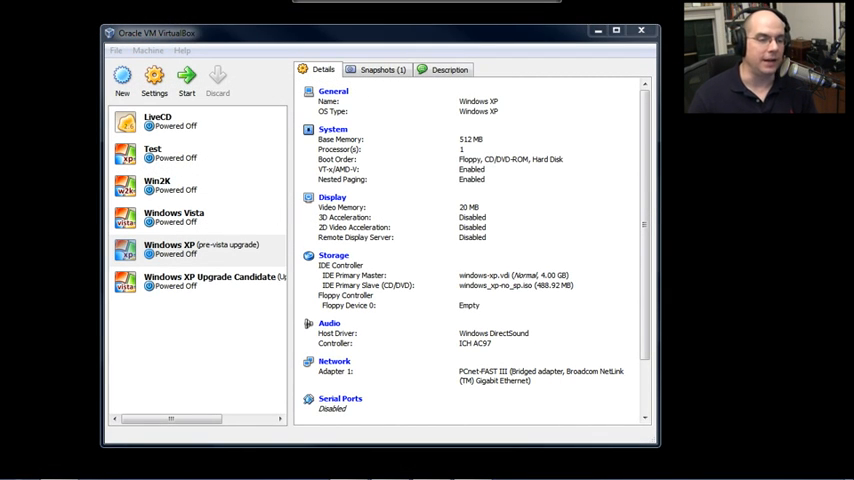
Start the XP VM, hit the NTLDR is missing error, and restart into CD boot
left_click(184, 248)
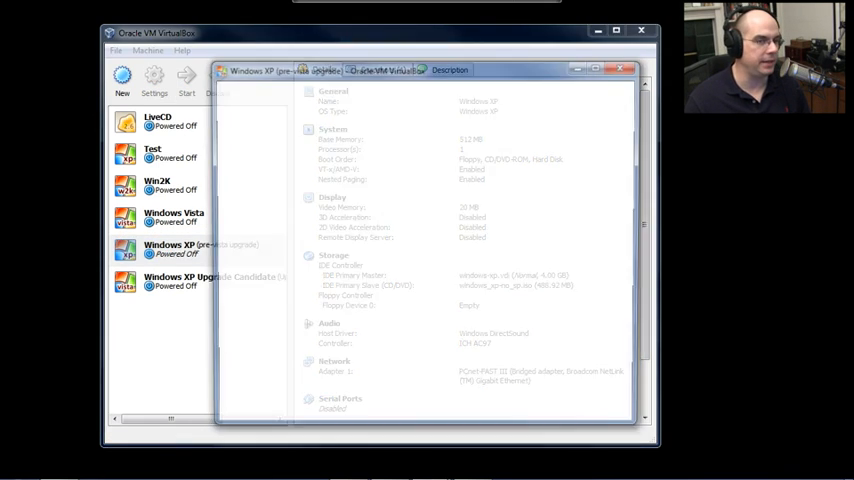
left_click(186, 80)
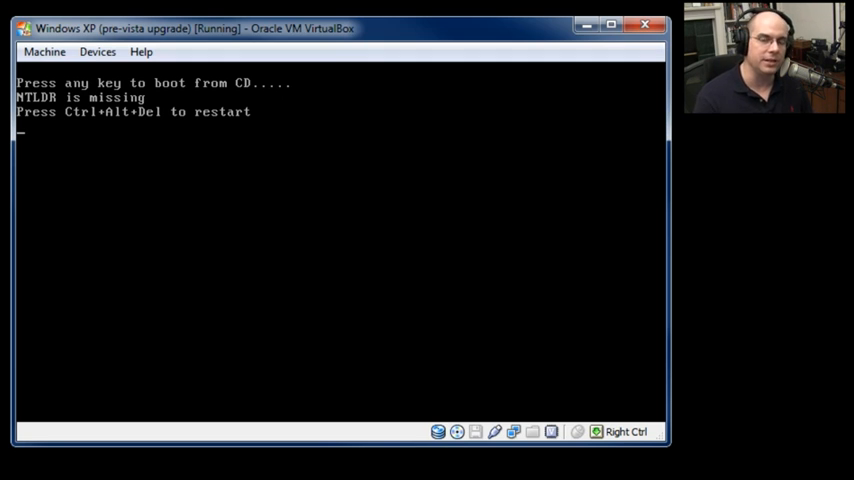
key("enter")
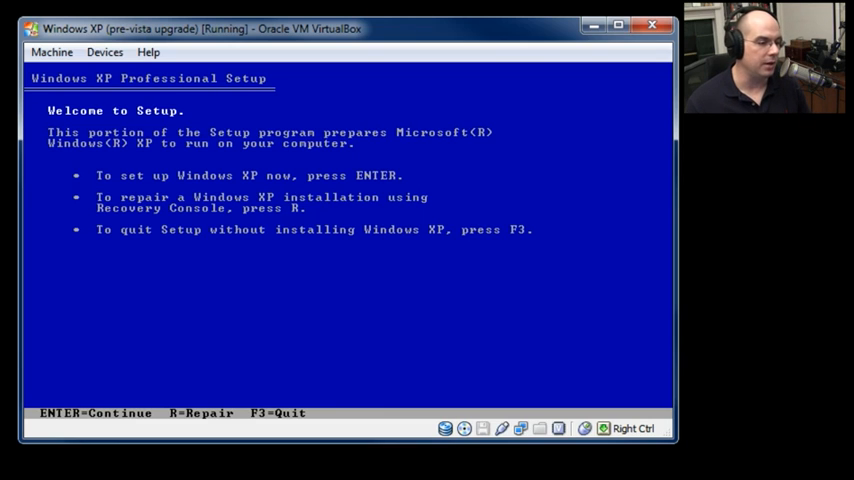
Log into Recovery Console installation 1 and list the directory at the C:\ root
key("enter")
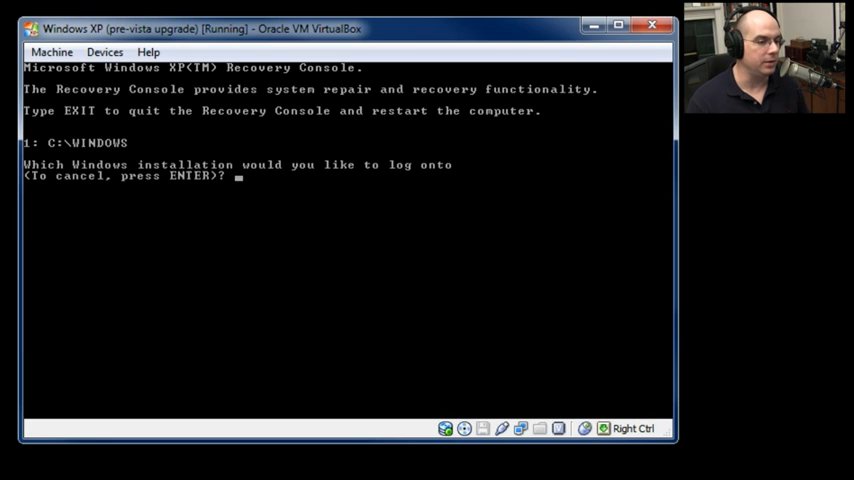
type("1")
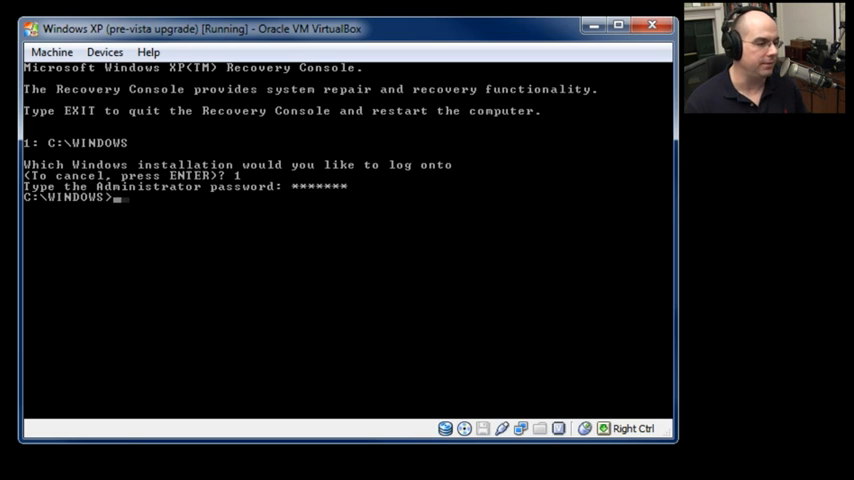
type("cd \\")
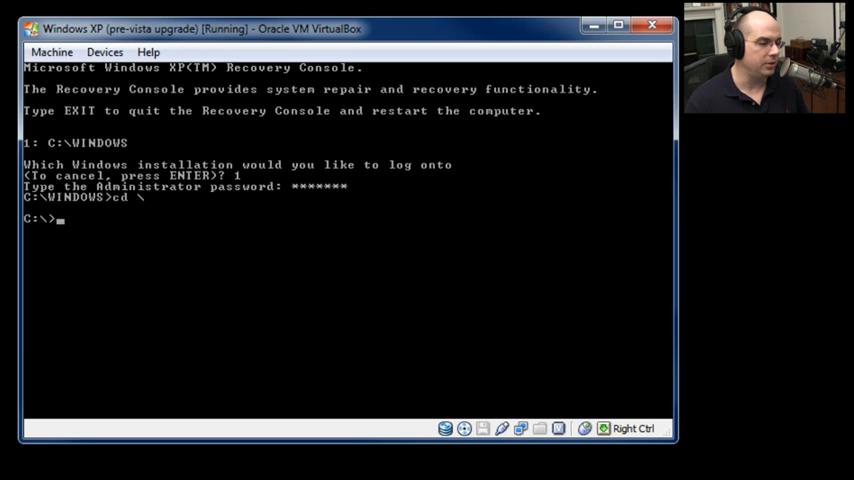
type("dir")
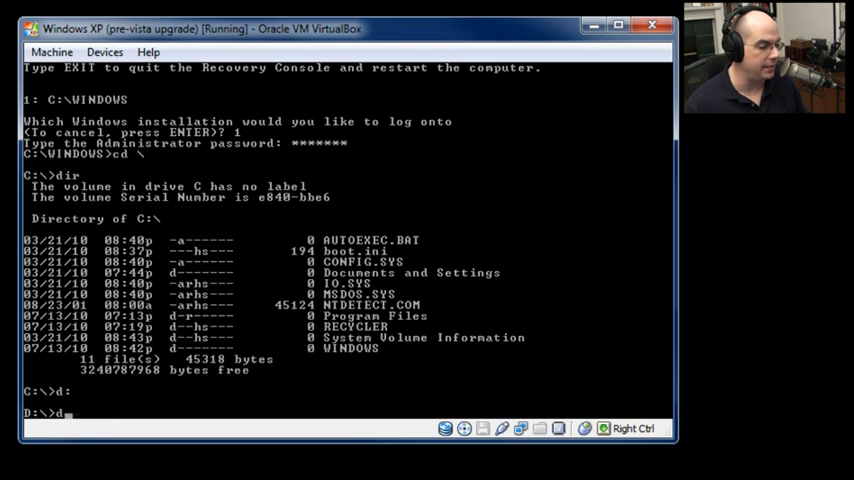
Change to the CD's i386 folder on D: and list its contents
type("dir")
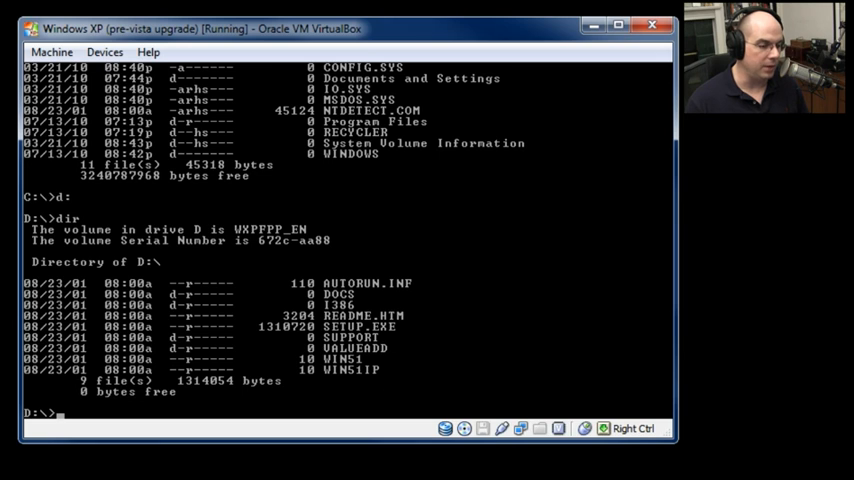
type("cd i386")
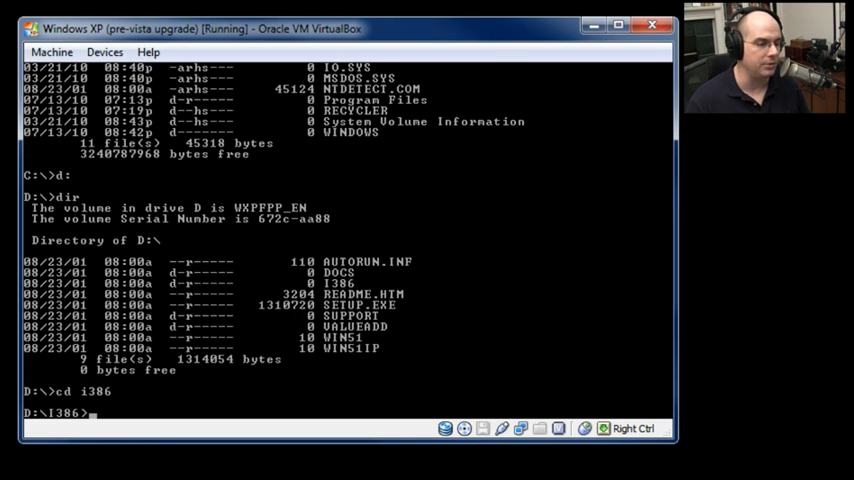
type("dir ntl*")
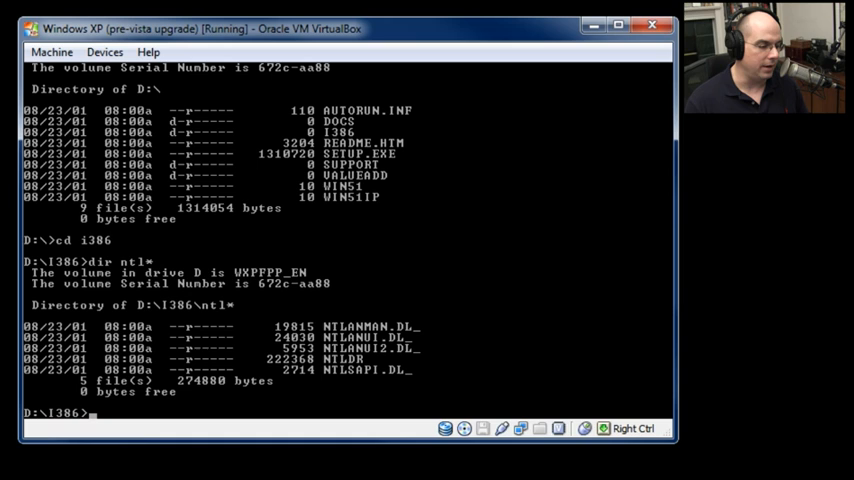
Copy ntldr from i386 to C:\ and exit the Recovery Console to restart
type("copy ntldr")
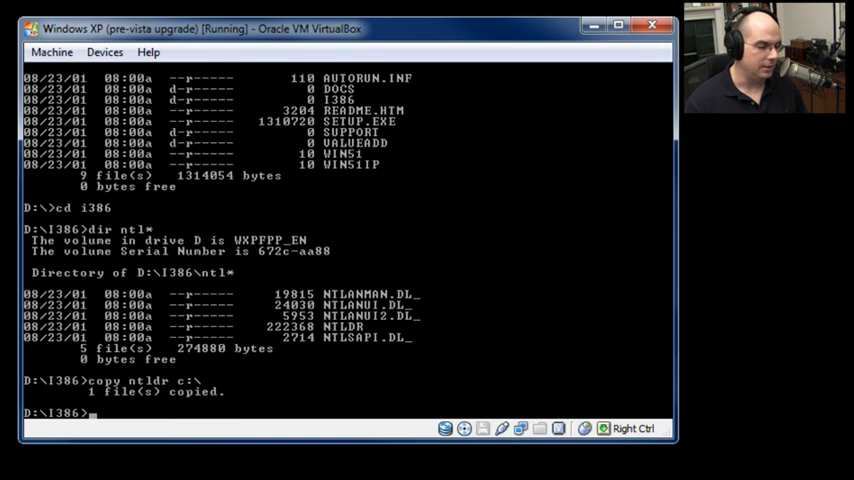
type("c:")
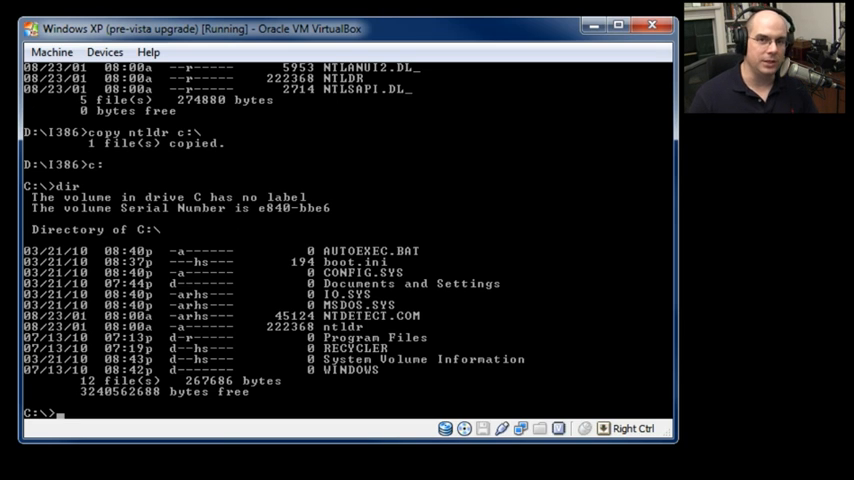
left_click(52, 52)
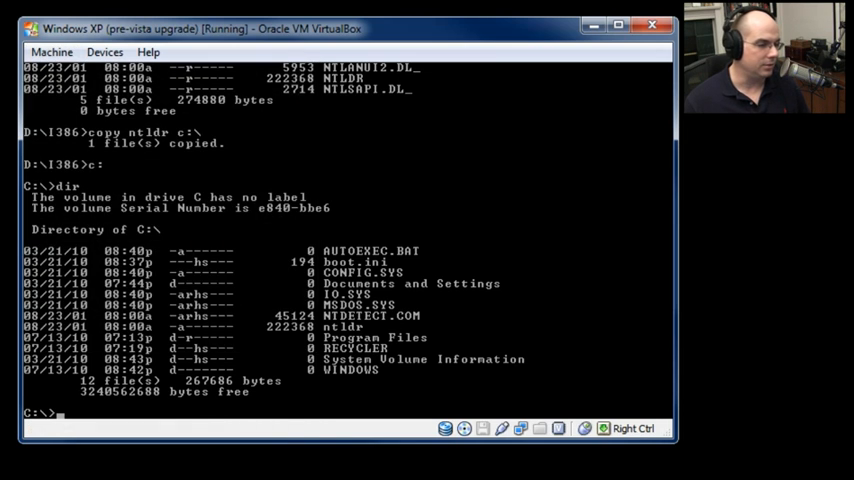
type("exit")
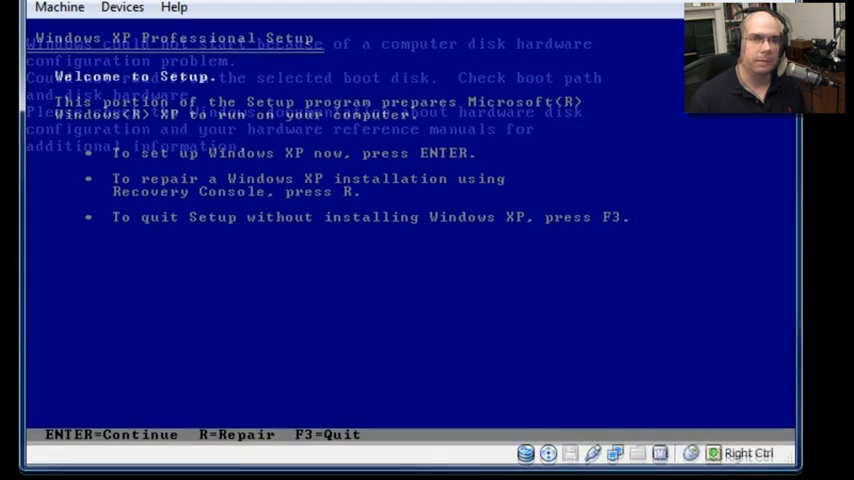
Log onto the C:\WINDOWS installation 1 in the Recovery Console with the Administrator password
key("enter")
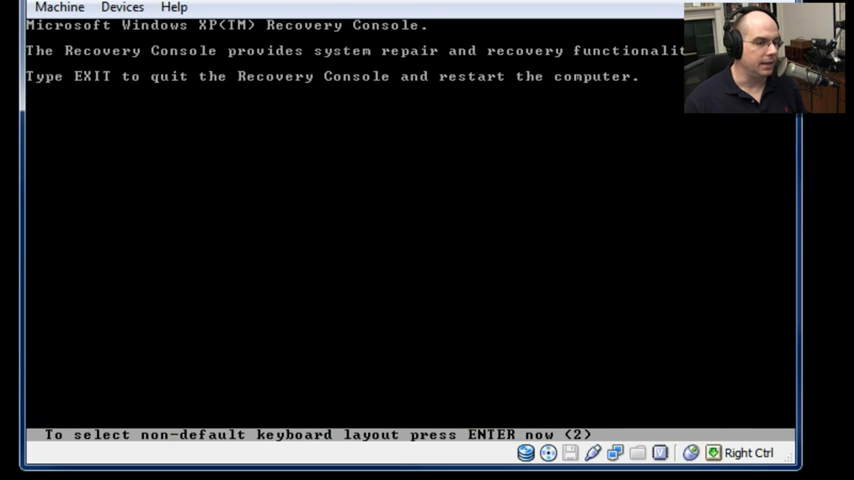
key("enter")
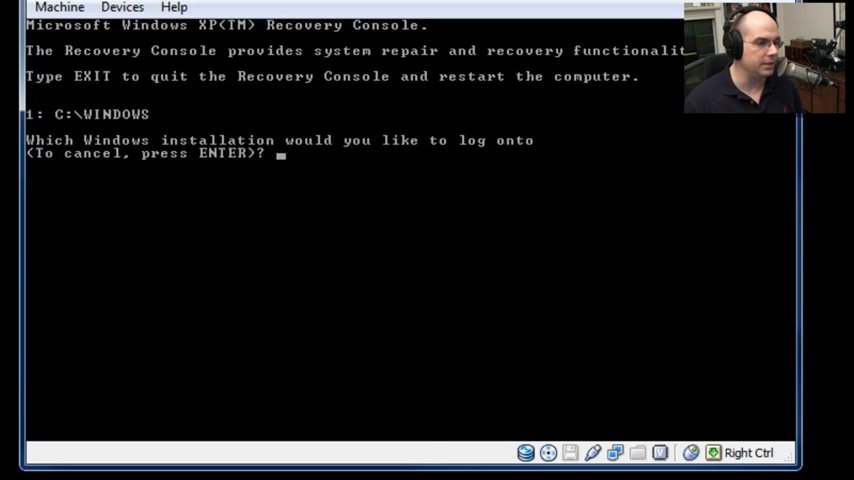
type("1")
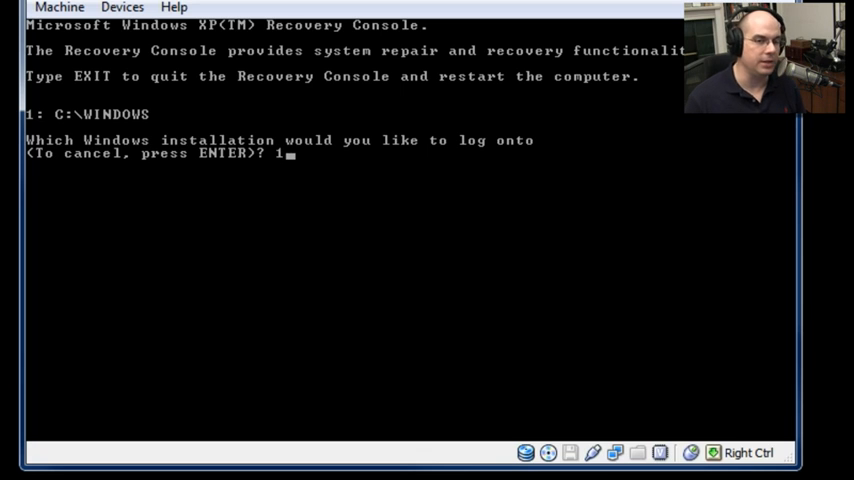
key("enter")
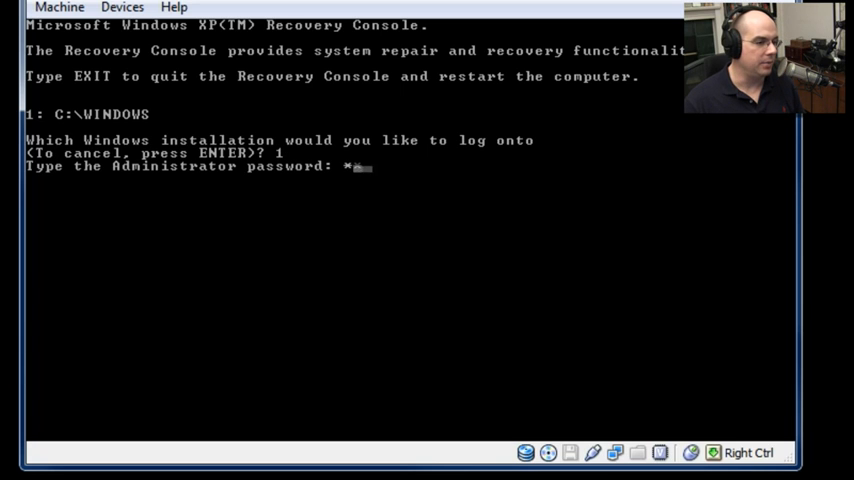
key("enter")
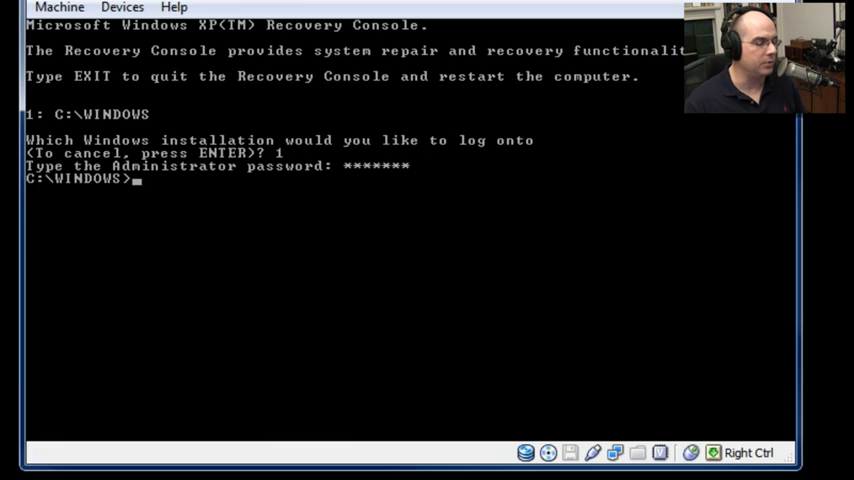
Show help for bootcfg, then run bootcfg /list, which reports no boot entries
type("l")
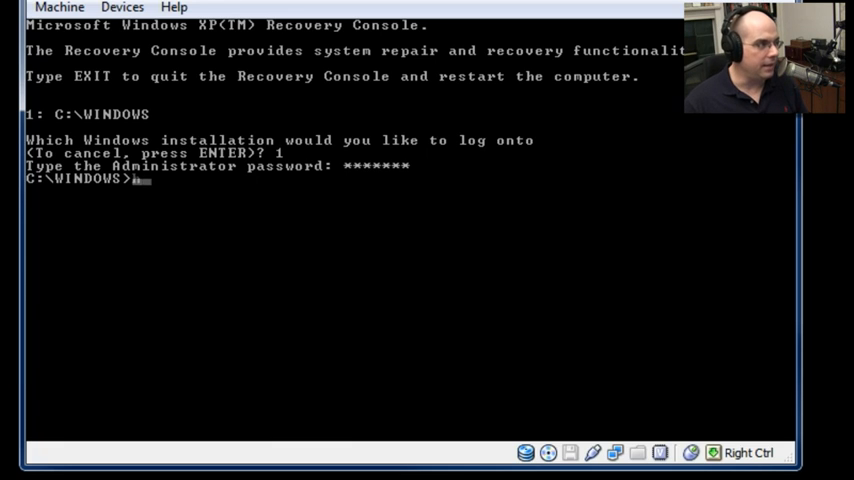
type("help bootcfg")
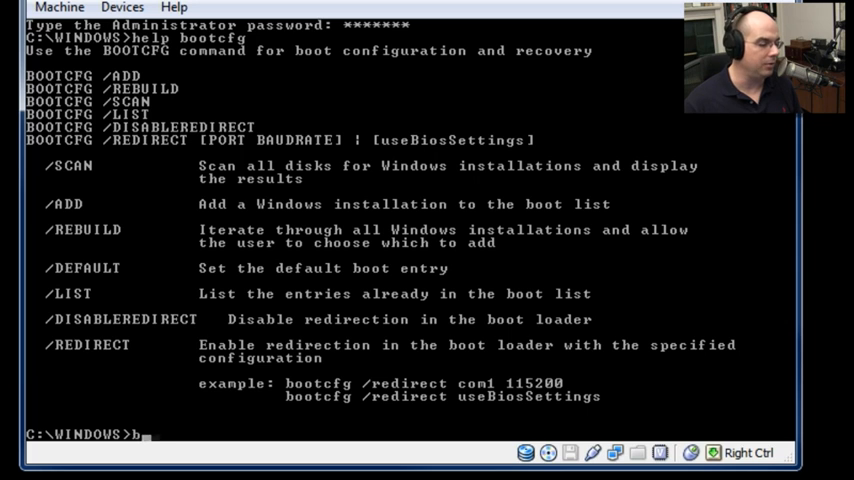
type("bootcfg /list")
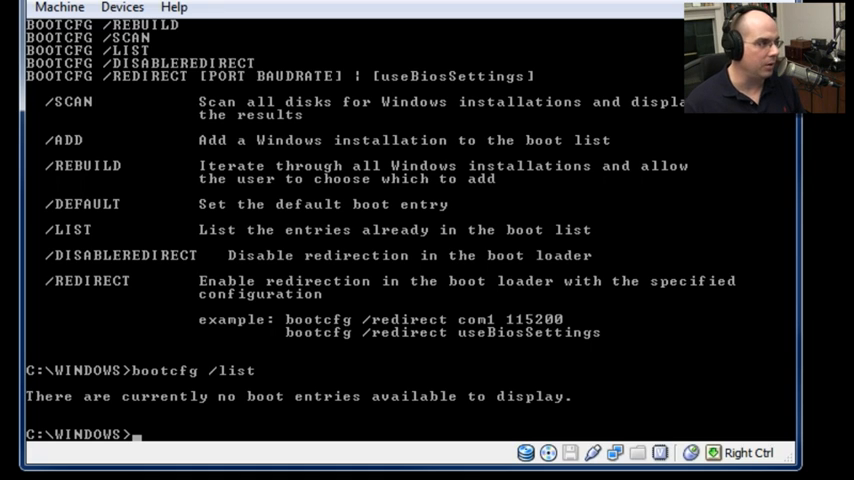
Run bootcfg /rebuild, answer y, add identifier Default Windows XP with blank load options
type("bootcfg /")
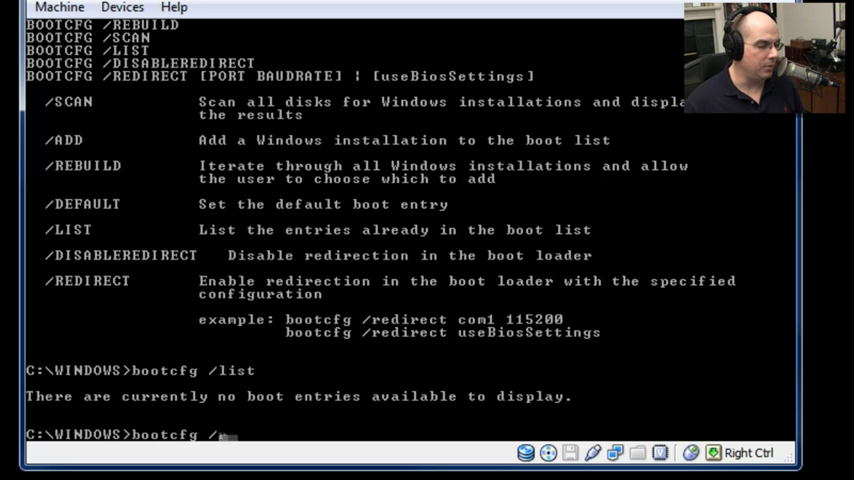
type("rebuild")
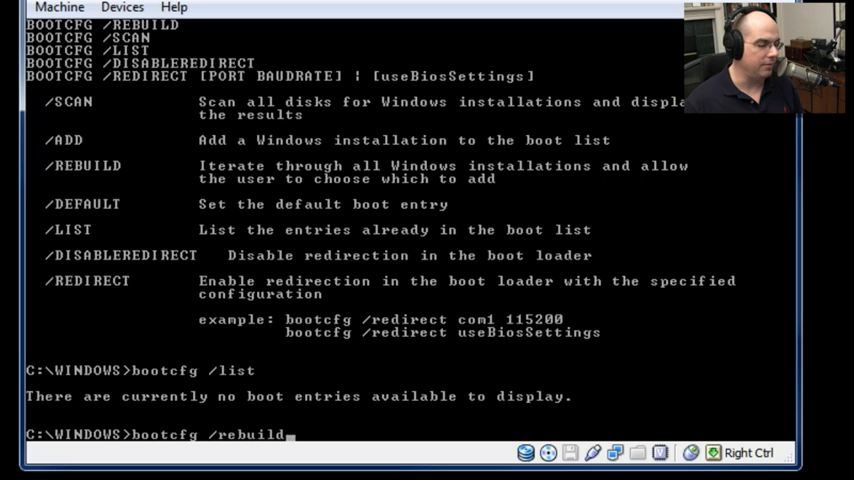
key("enter")
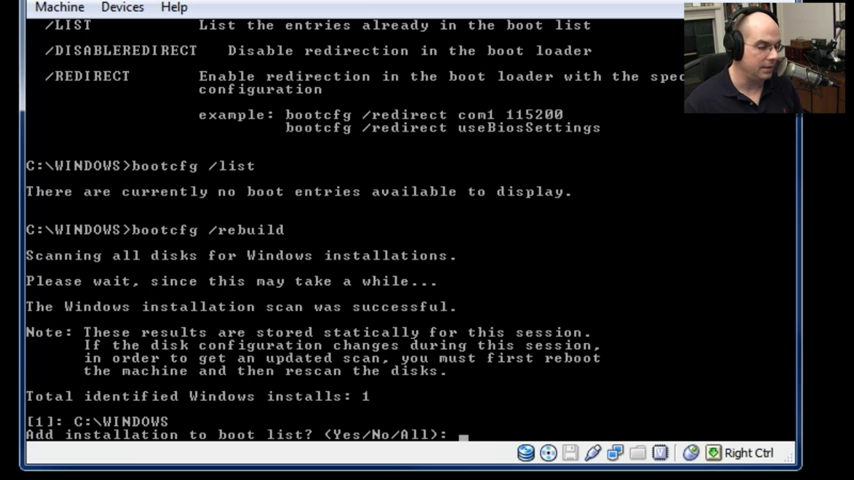
type("y")
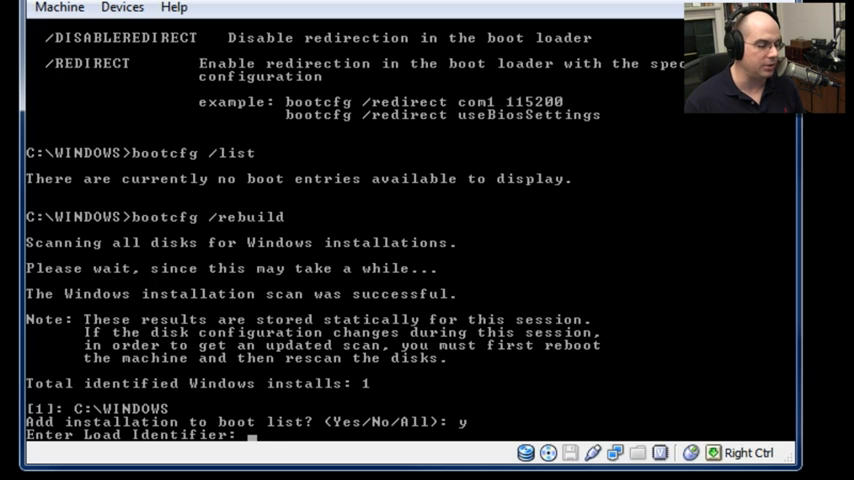
type("Default Windows XP")
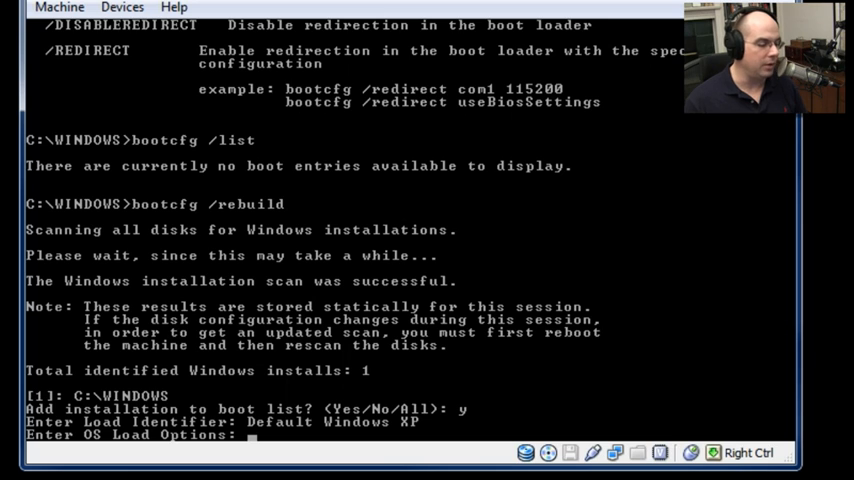
key("enter")
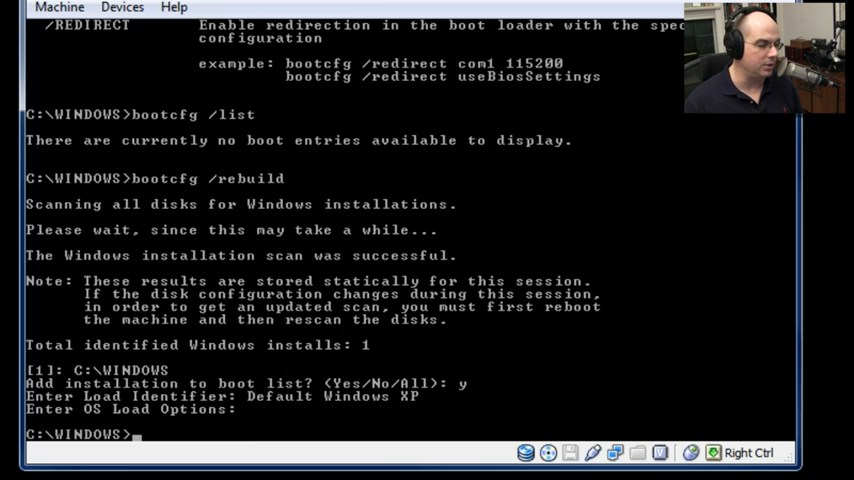
Confirm the new entry with bootcfg /list and exit to restart the machine
type("bootcfg /list")
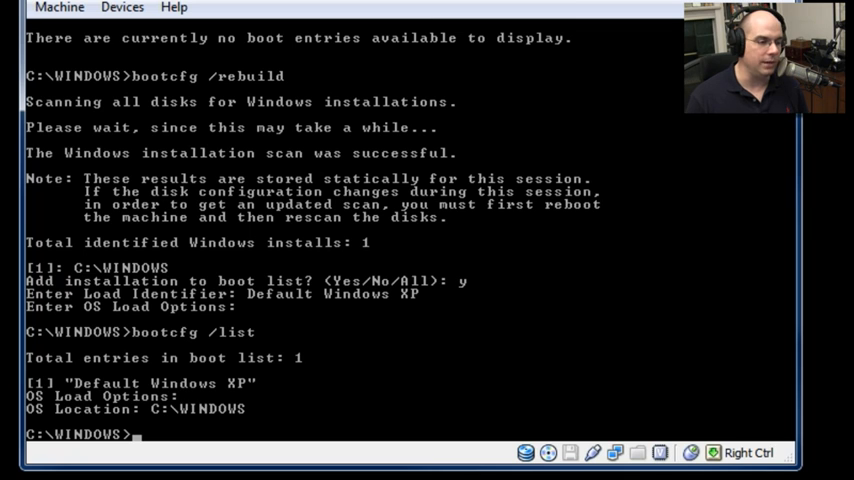
type("exit")
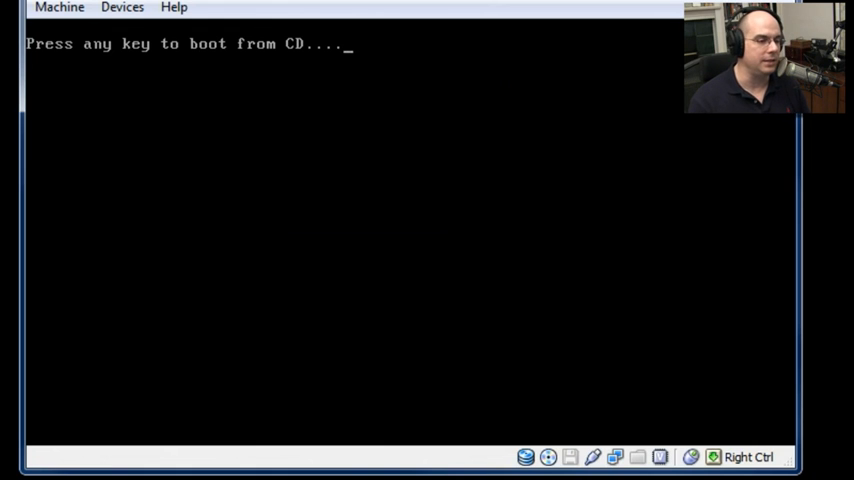
Highlight Microsoft Windows XP Professional, return to Default Windows XP and boot it
key("enter")
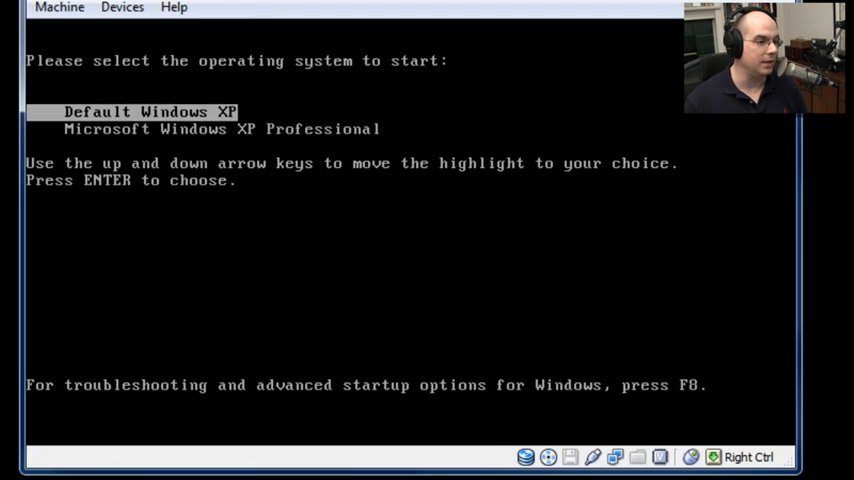
key("Down")
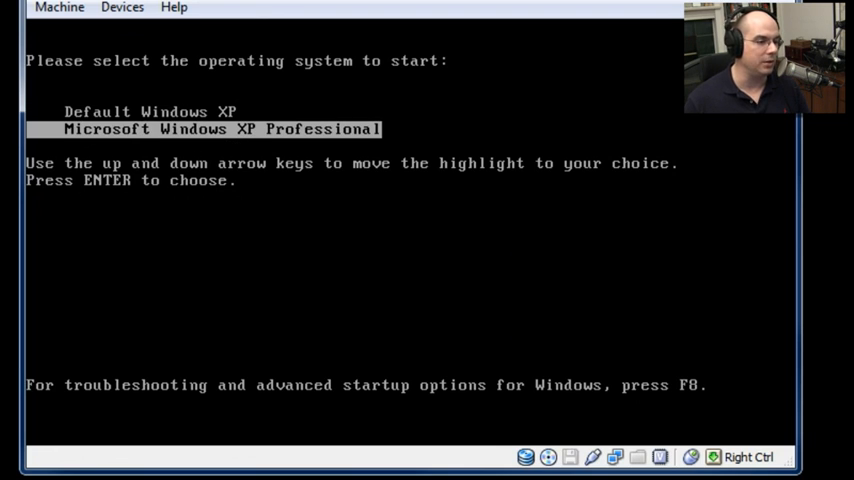
key("Up")
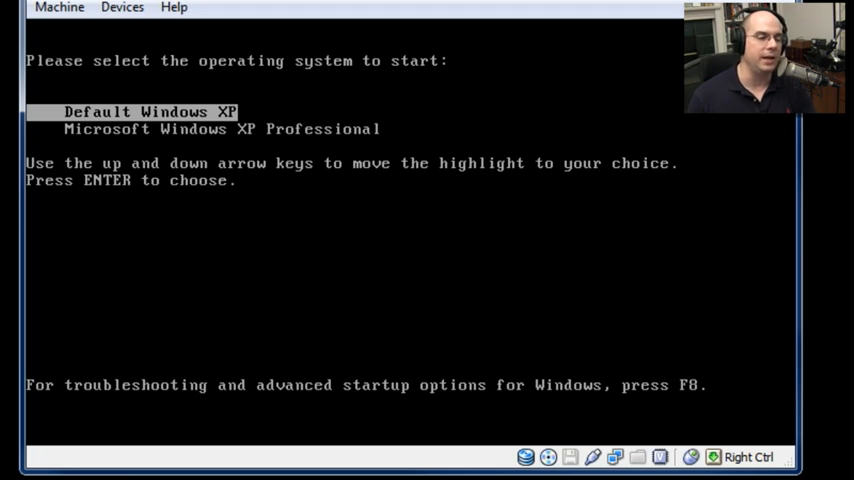
key("enter")
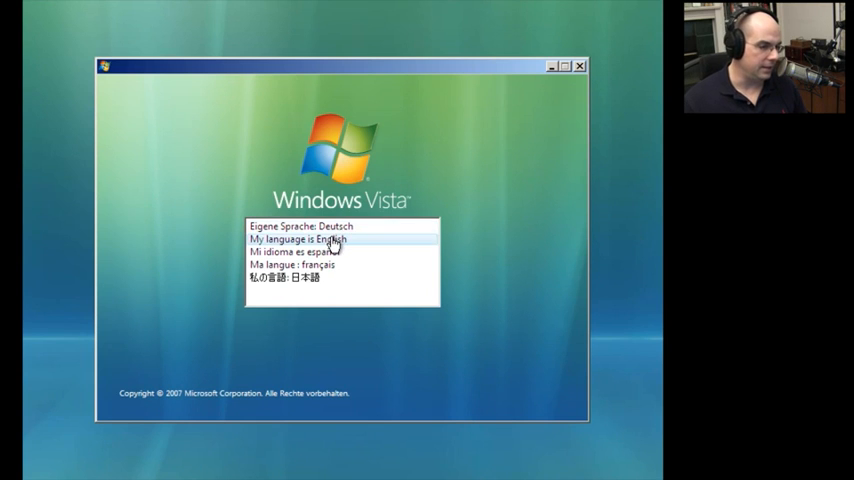
Choose English, go to Repair your computer and select the Windows Vista installation on C:
left_click(296, 240)
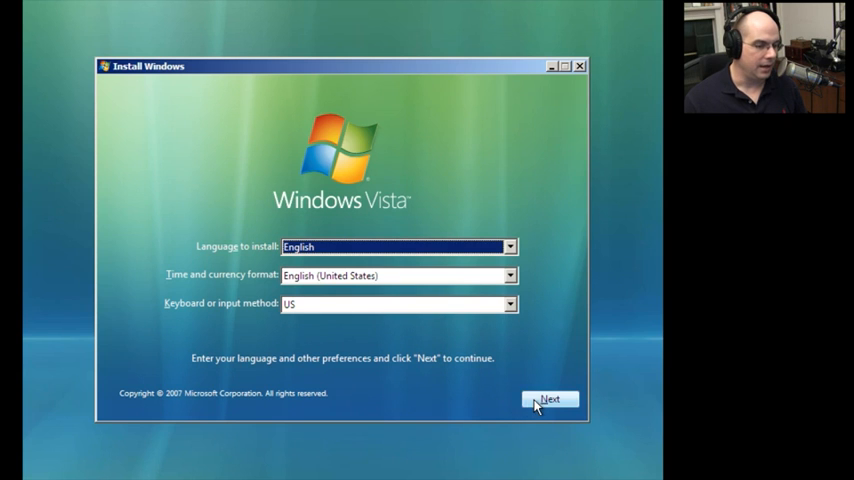
left_click(548, 400)
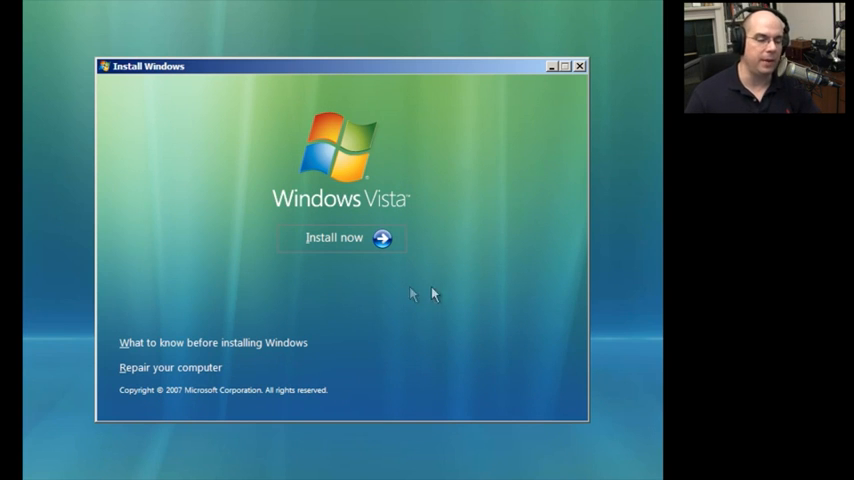
left_click(334, 236)
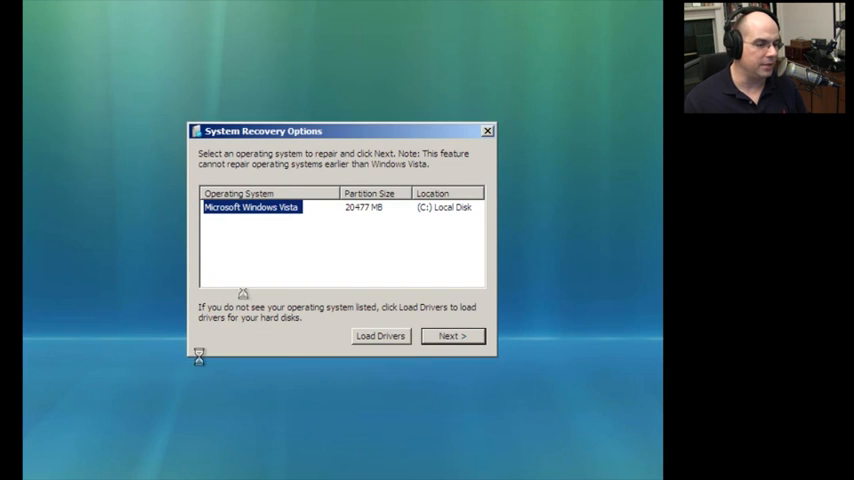
left_click(452, 336)
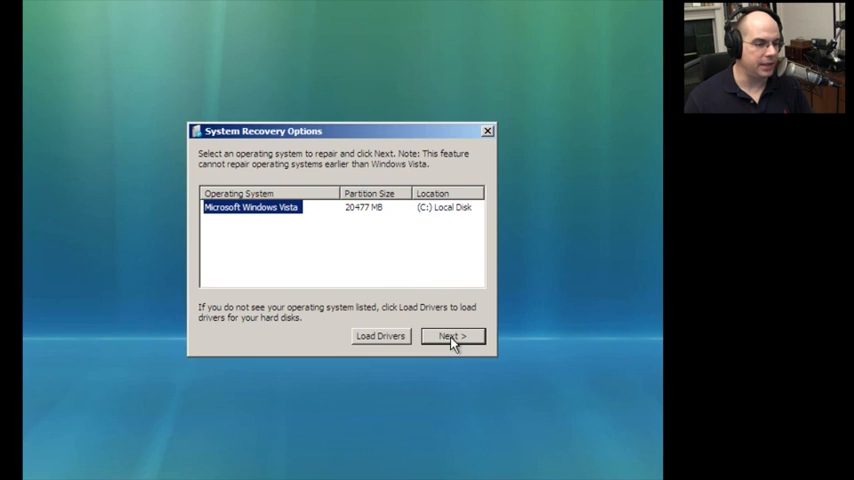
left_click(452, 336)
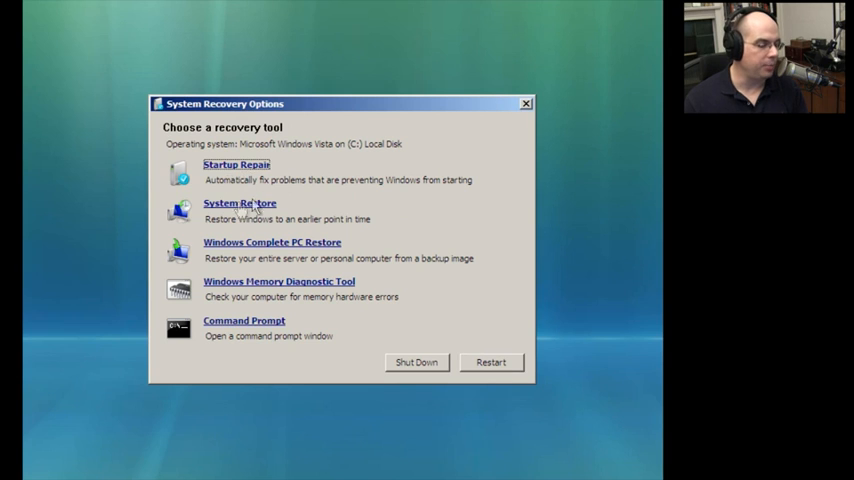
mouse_move(316, 258)
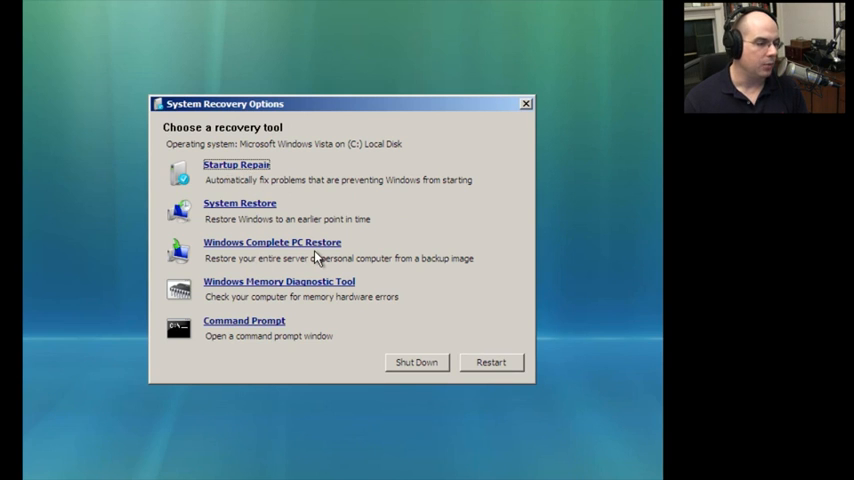
mouse_move(296, 280)
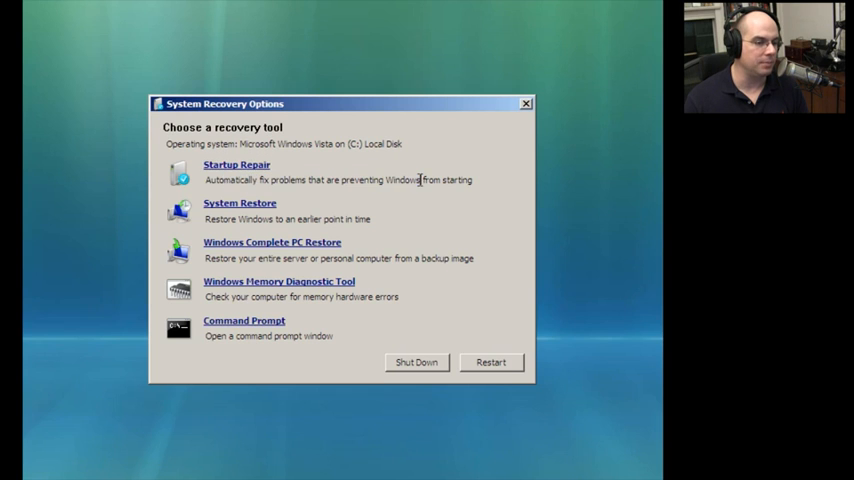
Run Startup Repair, review its diagnostic log showing no problem found, and finish
left_click(236, 164)
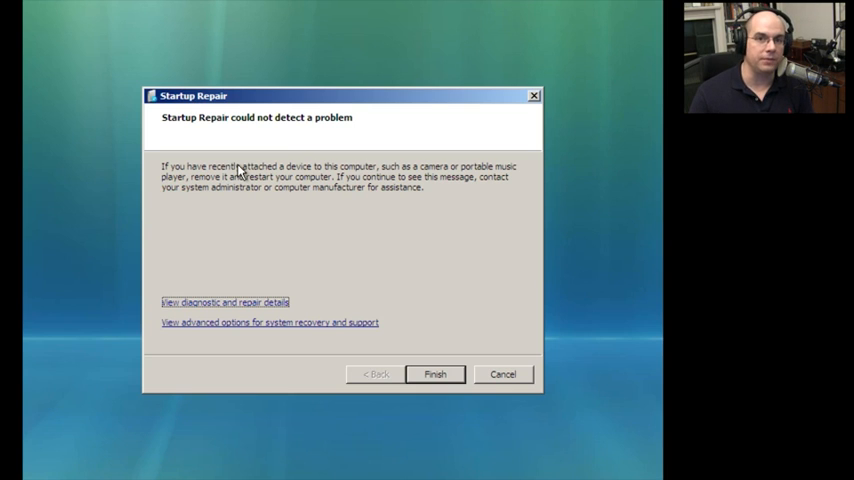
mouse_move(252, 170)
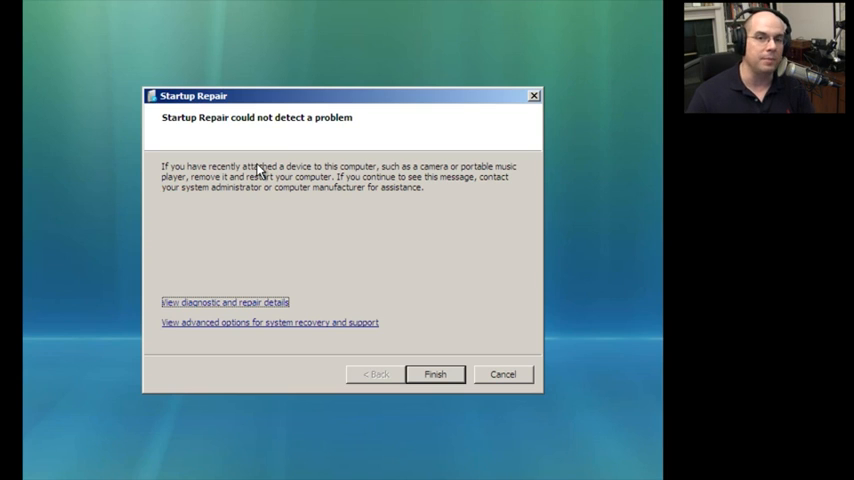
mouse_move(196, 138)
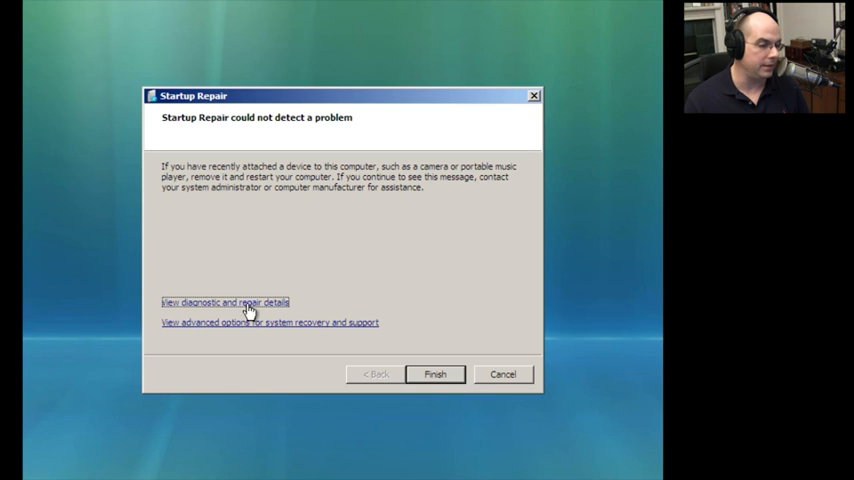
left_click(224, 302)
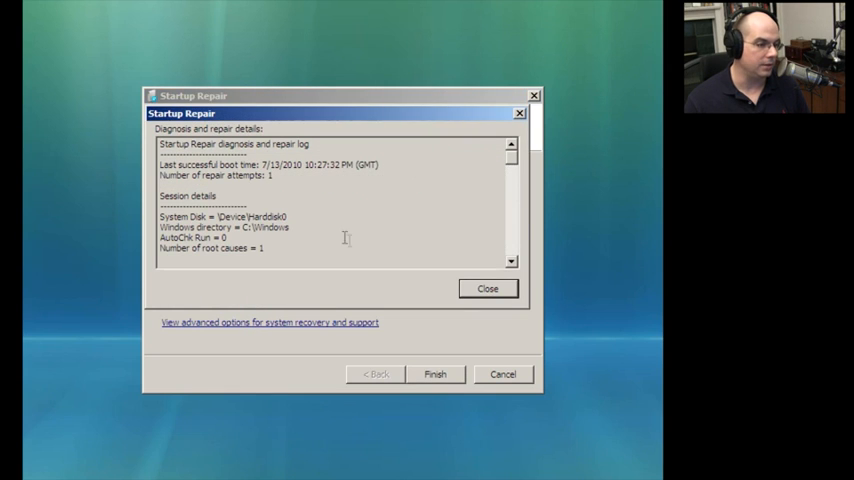
left_click(488, 288)
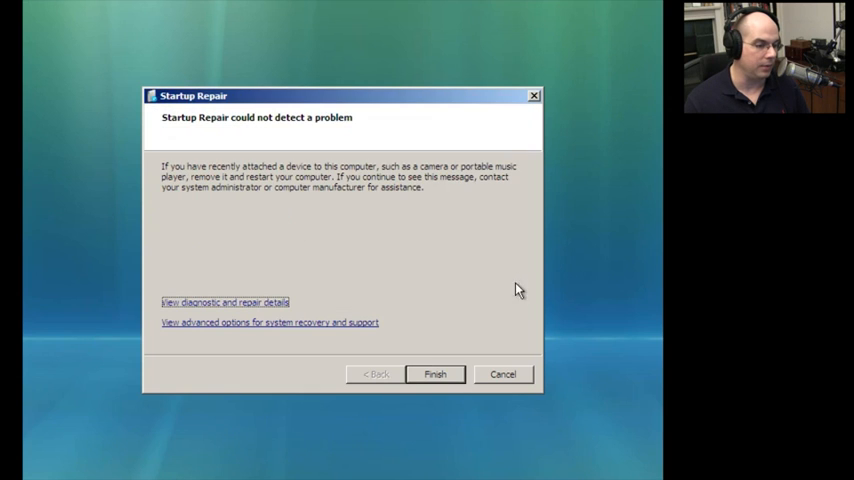
left_click(268, 322)
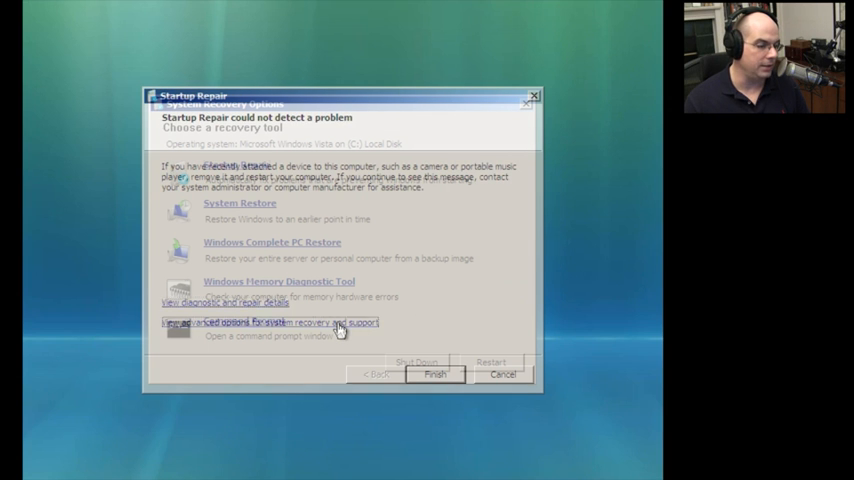